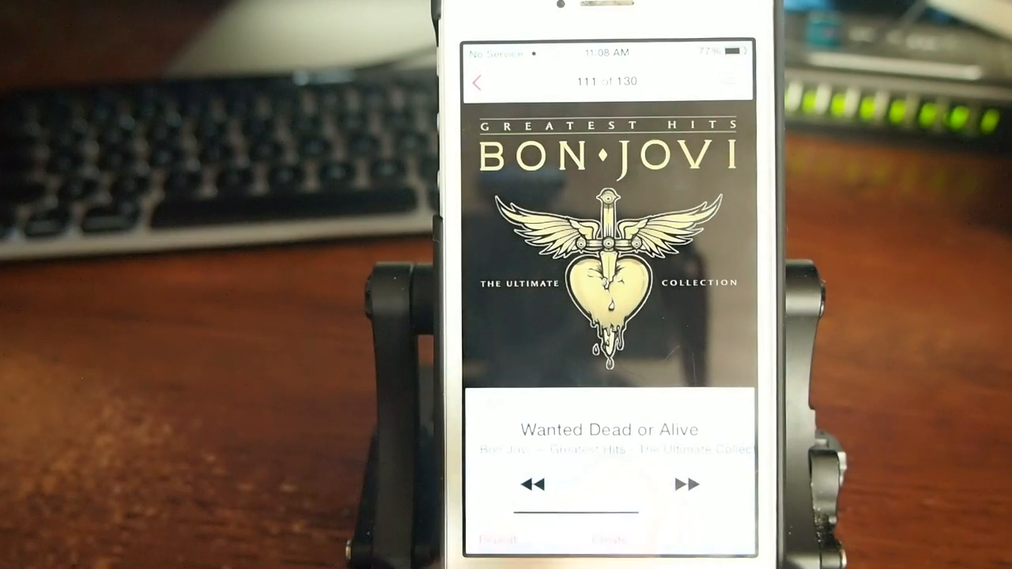
Start playback of Bon Jovi's 'Wanted Dead or Alive' from the Now Playing screen
left_click(607, 483)
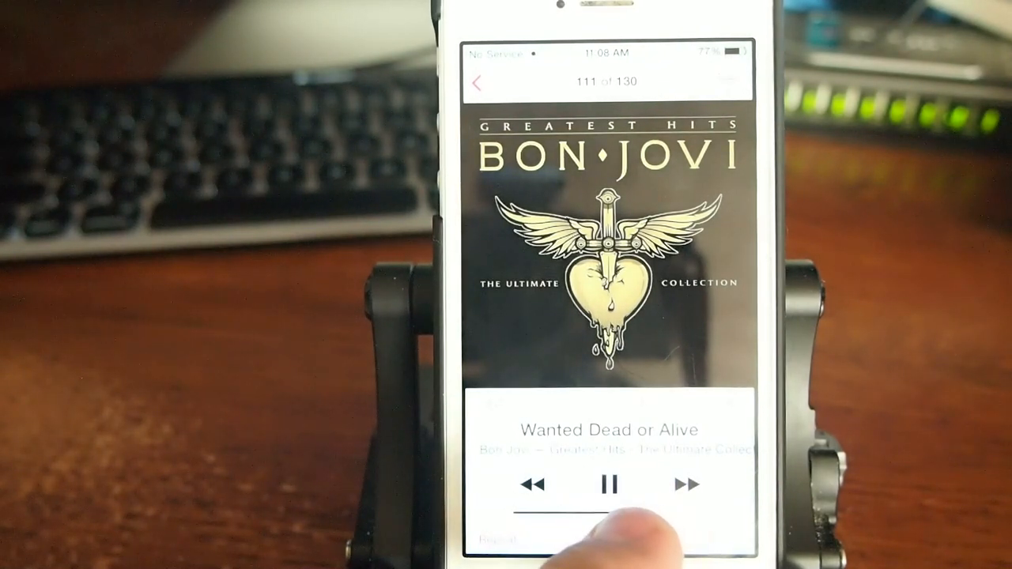